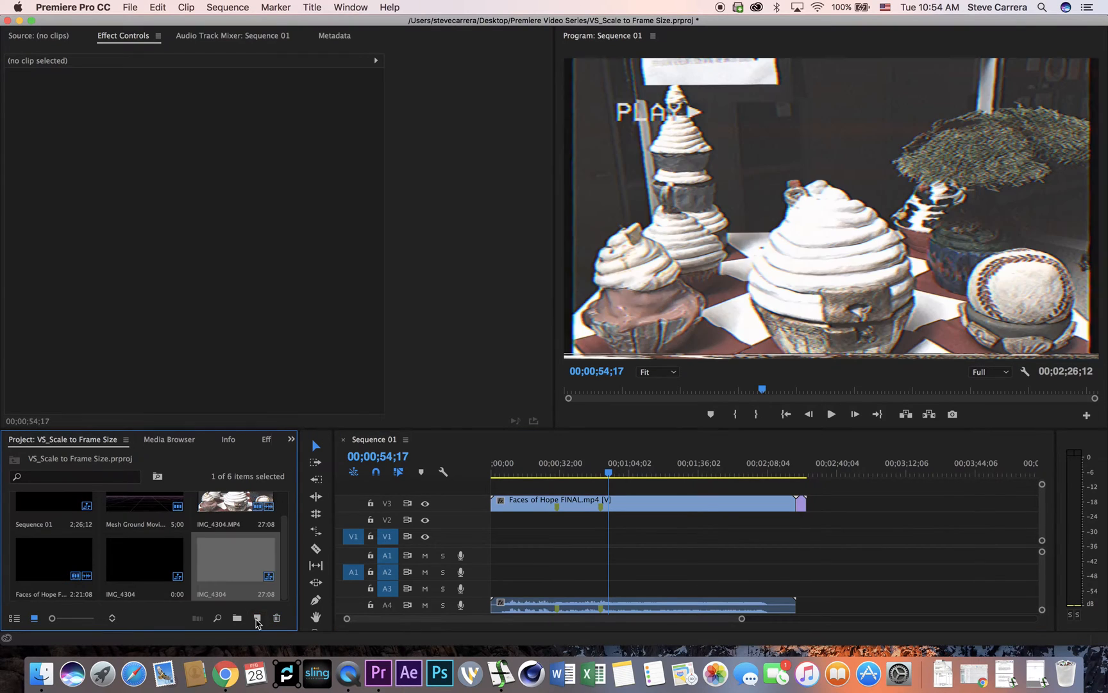
# Open the IMG_4304 sequence in the timeline and scrub the playhead through the clip
pyautogui.doubleClick(235, 558)
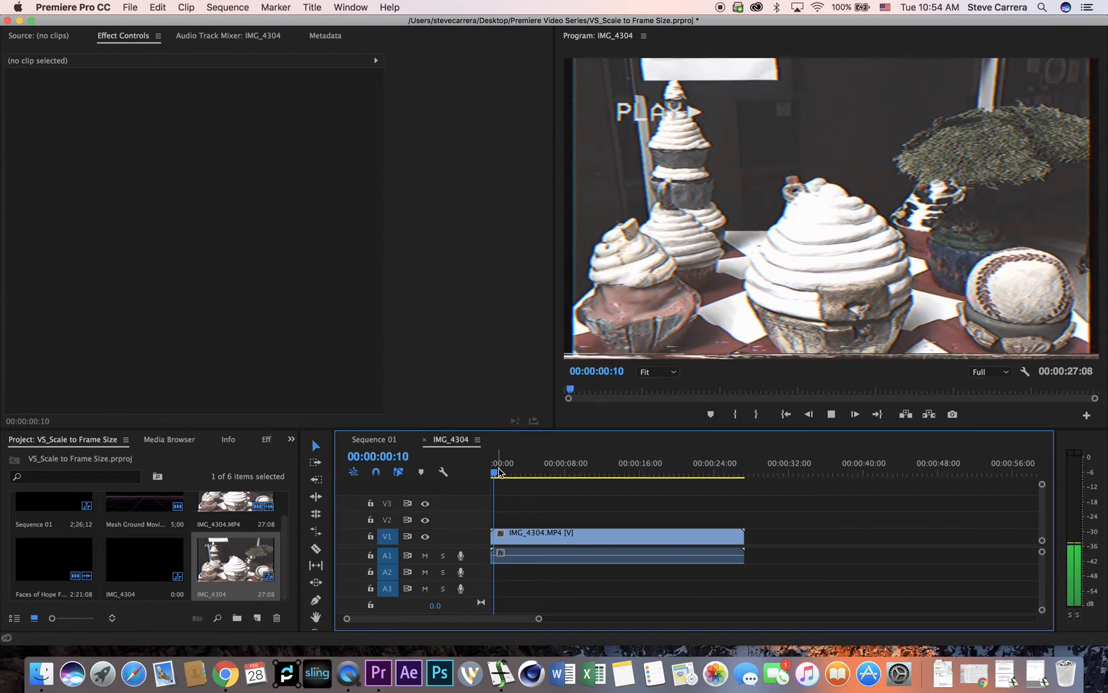
pyautogui.click(511, 473)
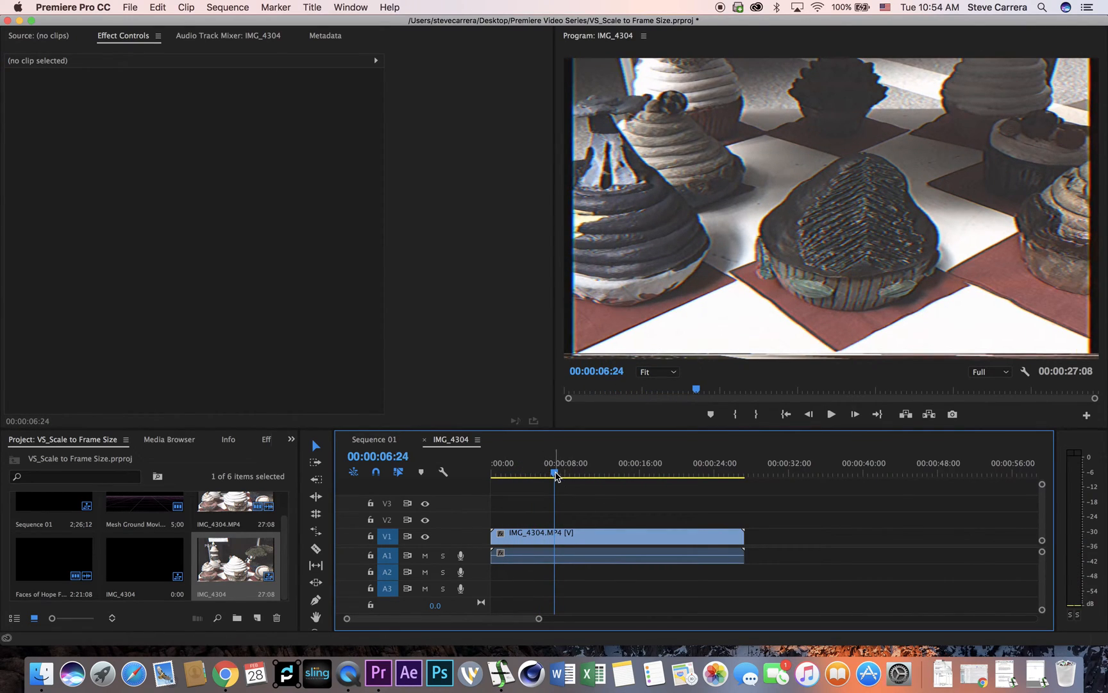
# Apply Reverse Speed to the IMG_4304.MP4 clip via Speed/Duration so it plays at -100%
pyautogui.click(593, 536)
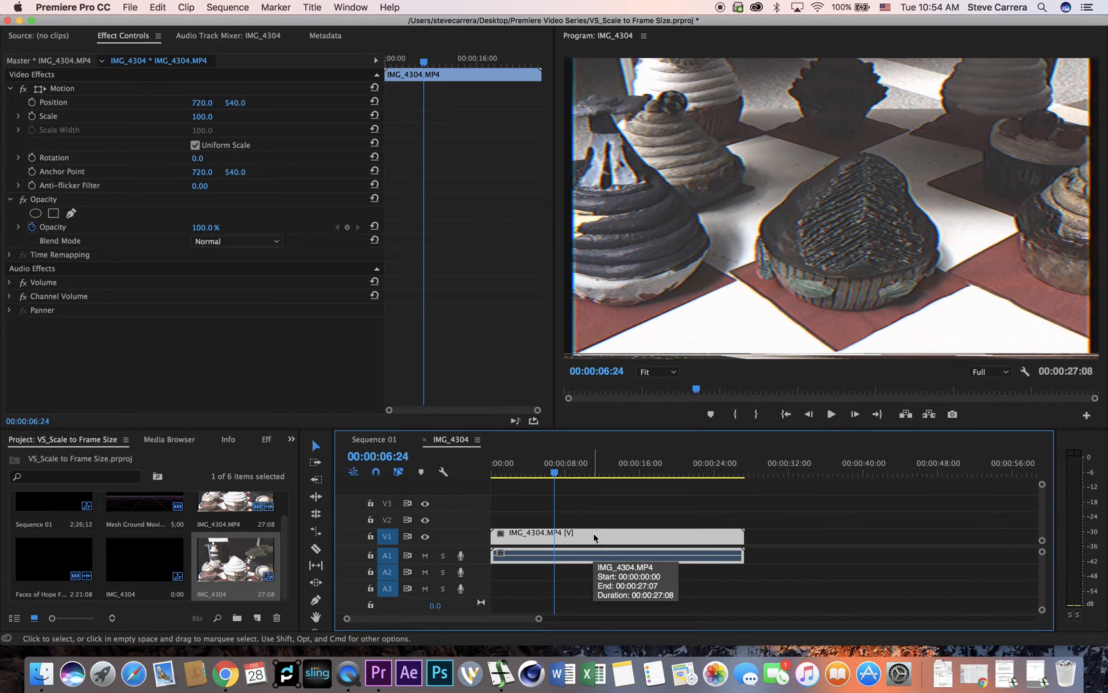
pyautogui.rightClick(594, 537)
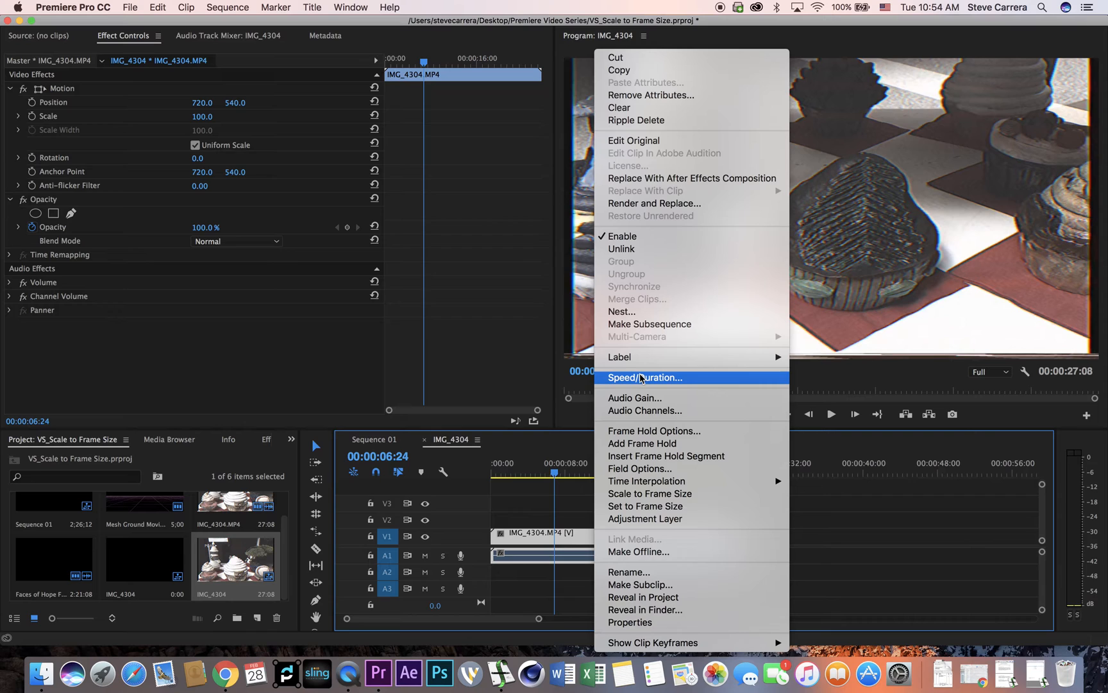
pyautogui.click(644, 377)
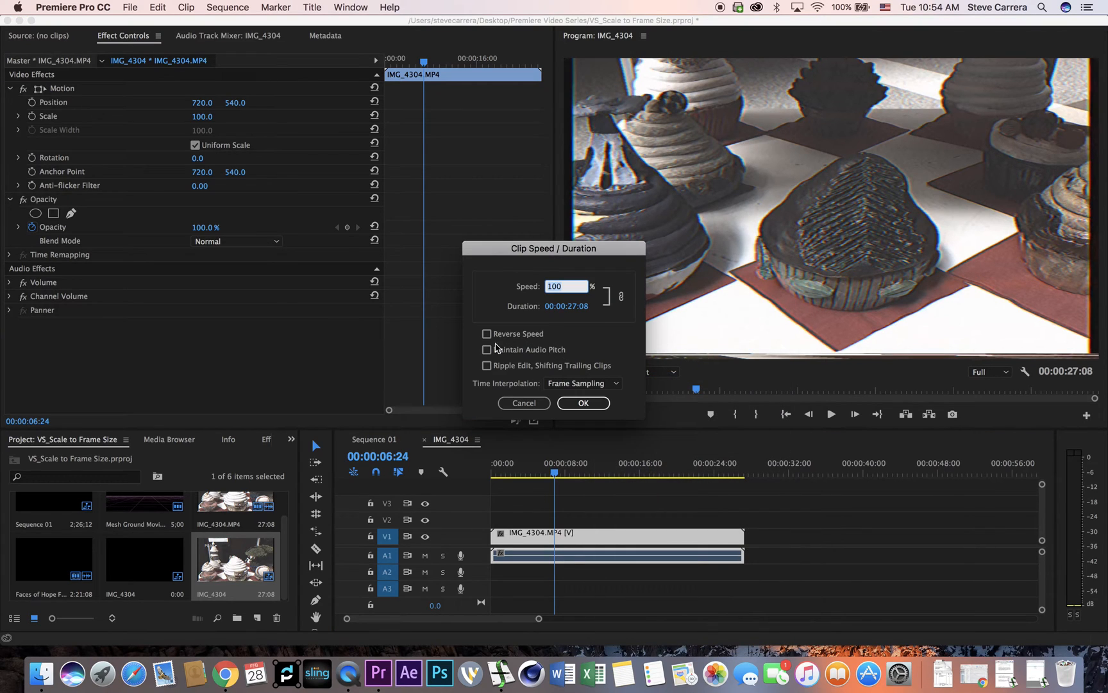
pyautogui.click(486, 333)
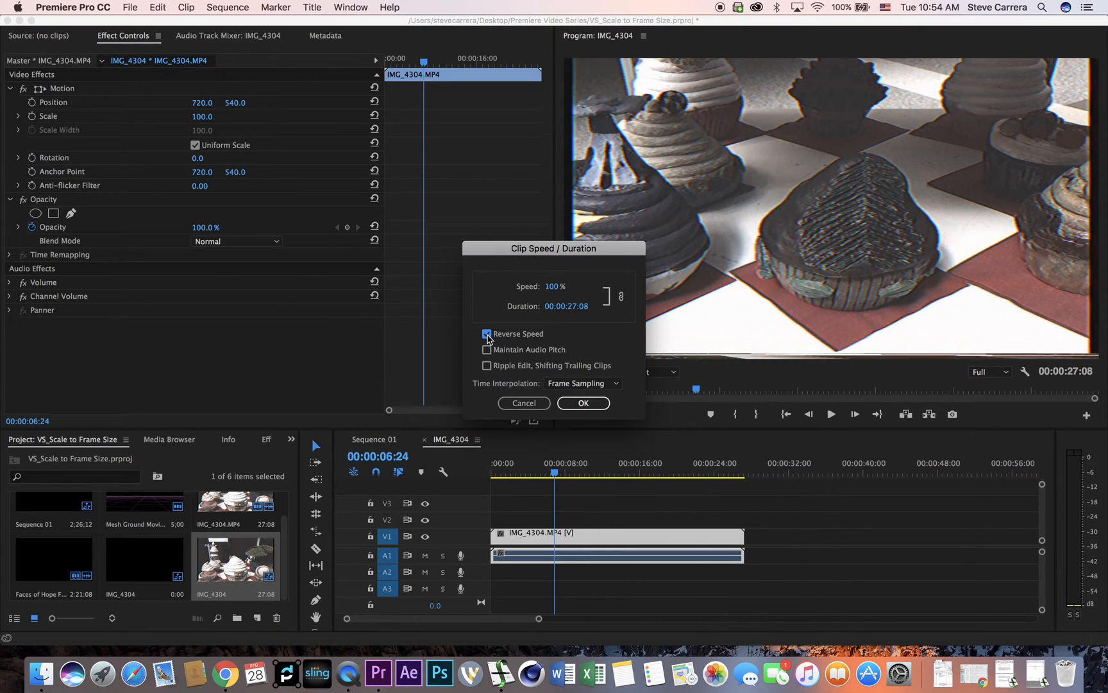
pyautogui.click(582, 403)
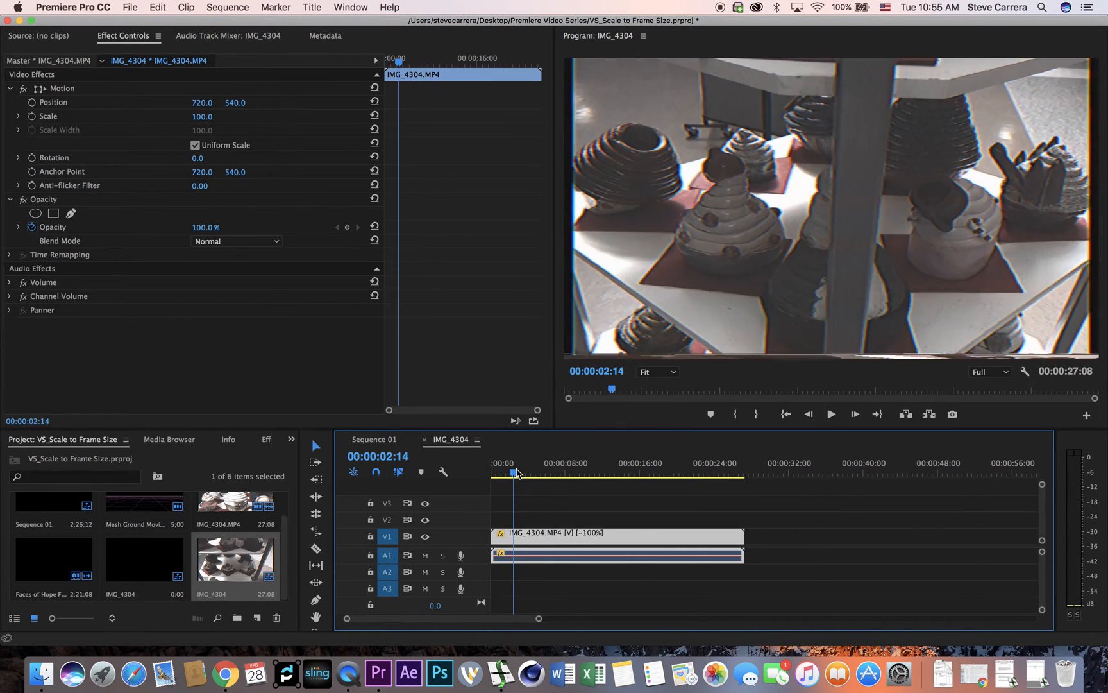
# Preview the reversed clip and deselect it before trimming it to about 6 seconds
pyautogui.click(572, 473)
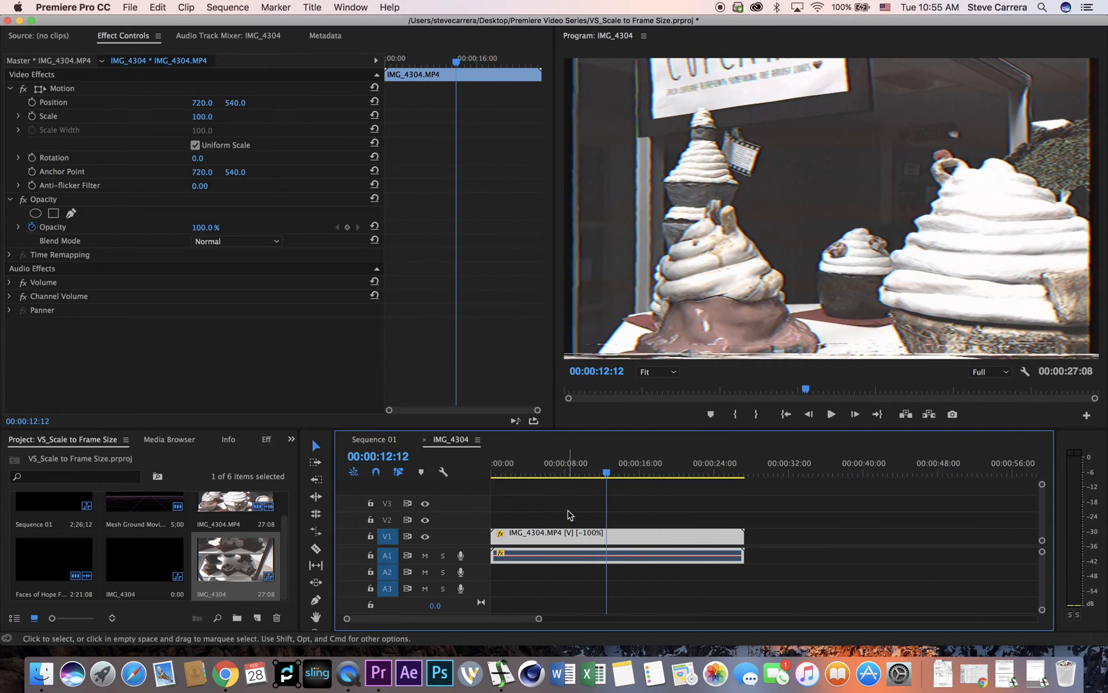
pyautogui.click(608, 474)
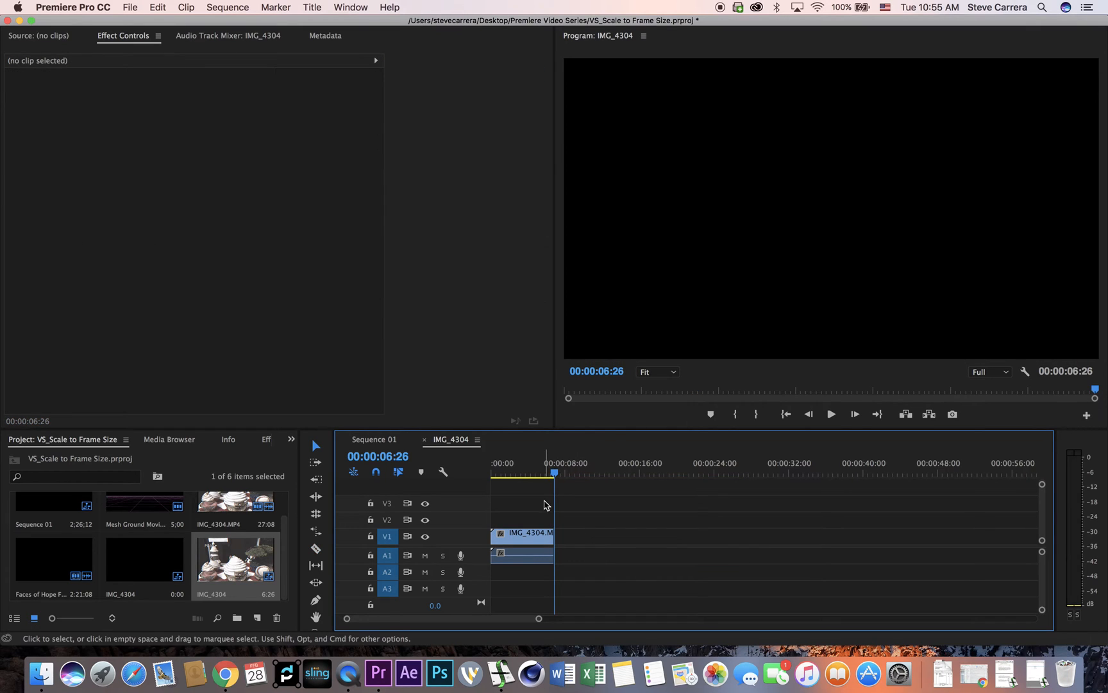
pyautogui.click(831, 415)
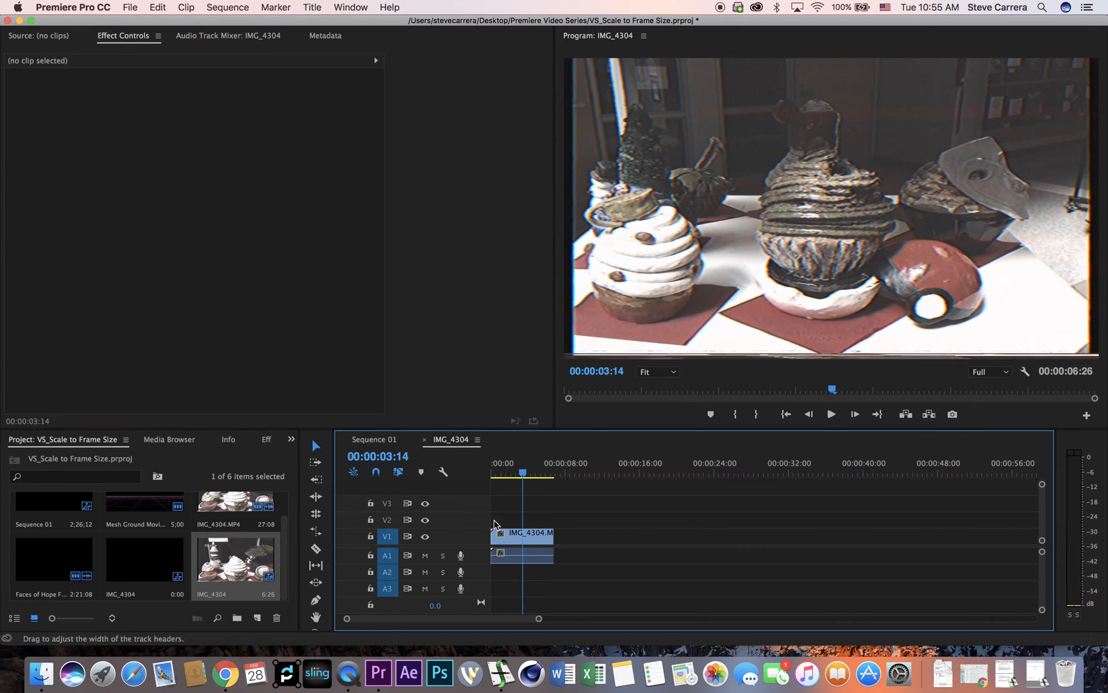
pyautogui.moveTo(544, 516)
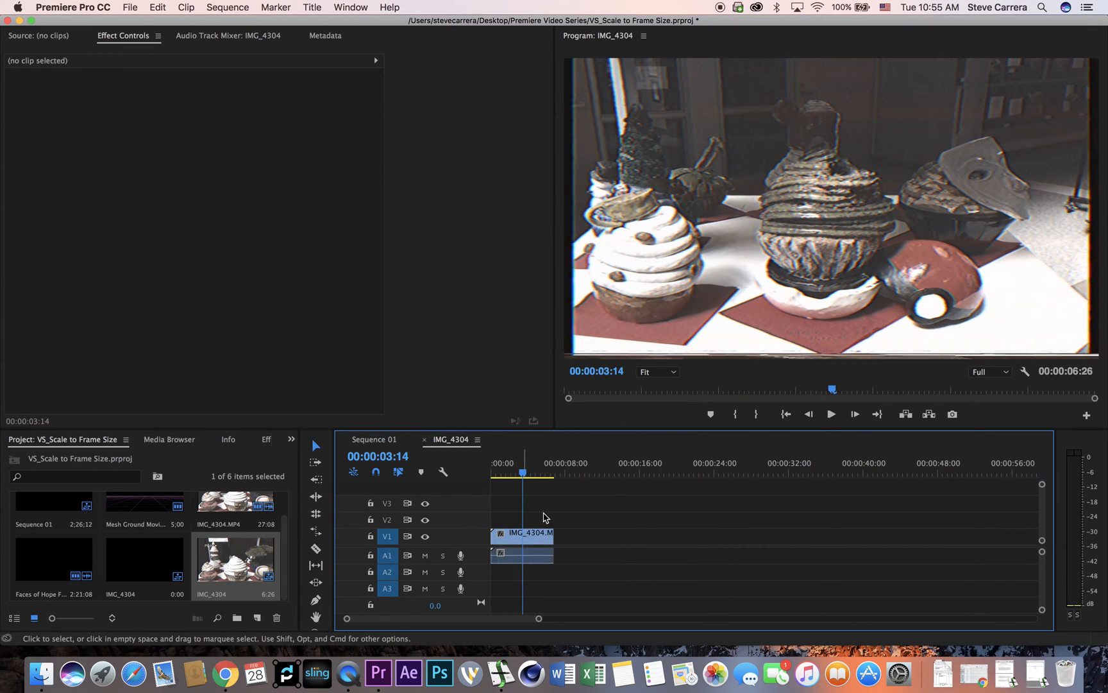
# Confirm Reverse Speed on the trimmed clip via Speed/Duration and play the sequence
pyautogui.rightClick(525, 535)
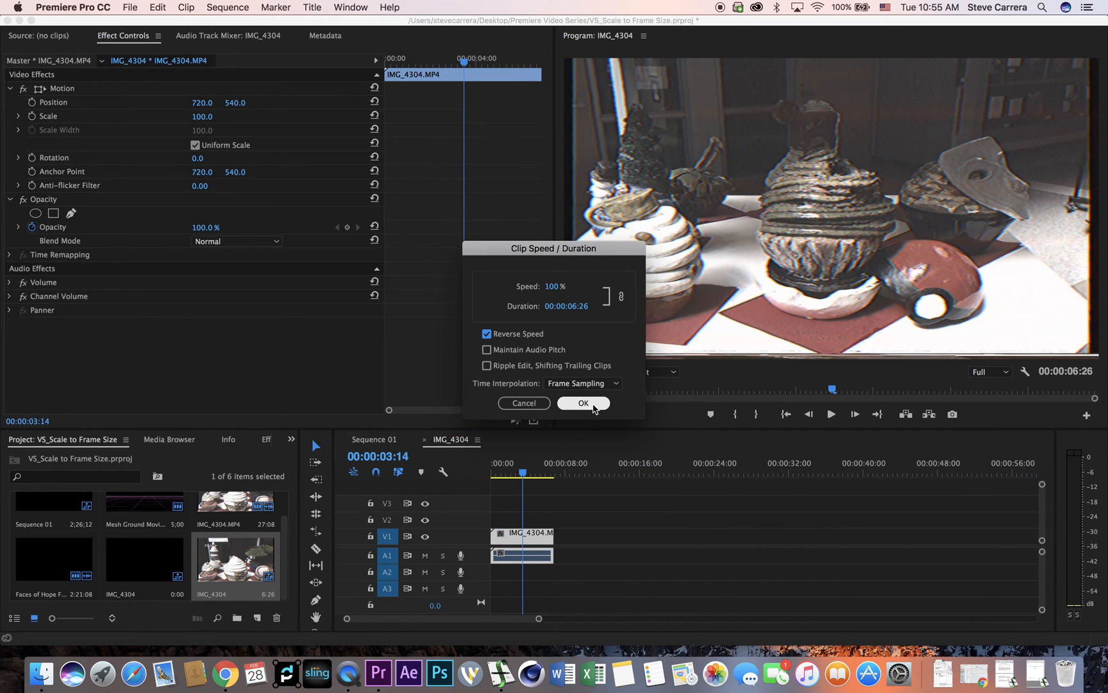
pyautogui.click(583, 403)
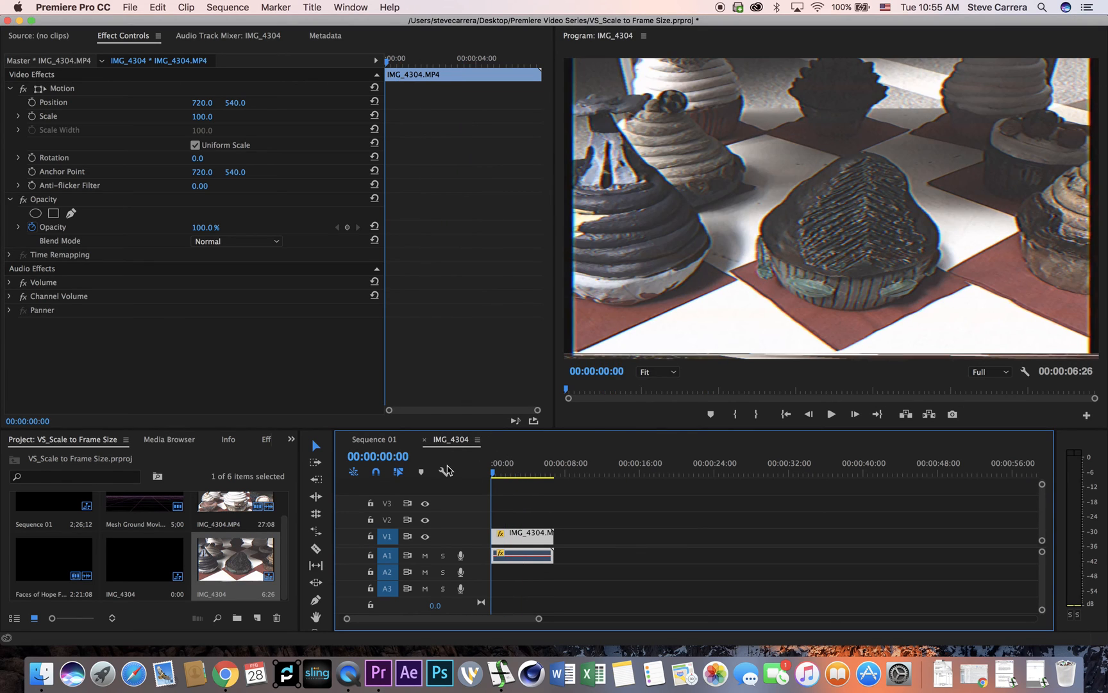
pyautogui.click(831, 415)
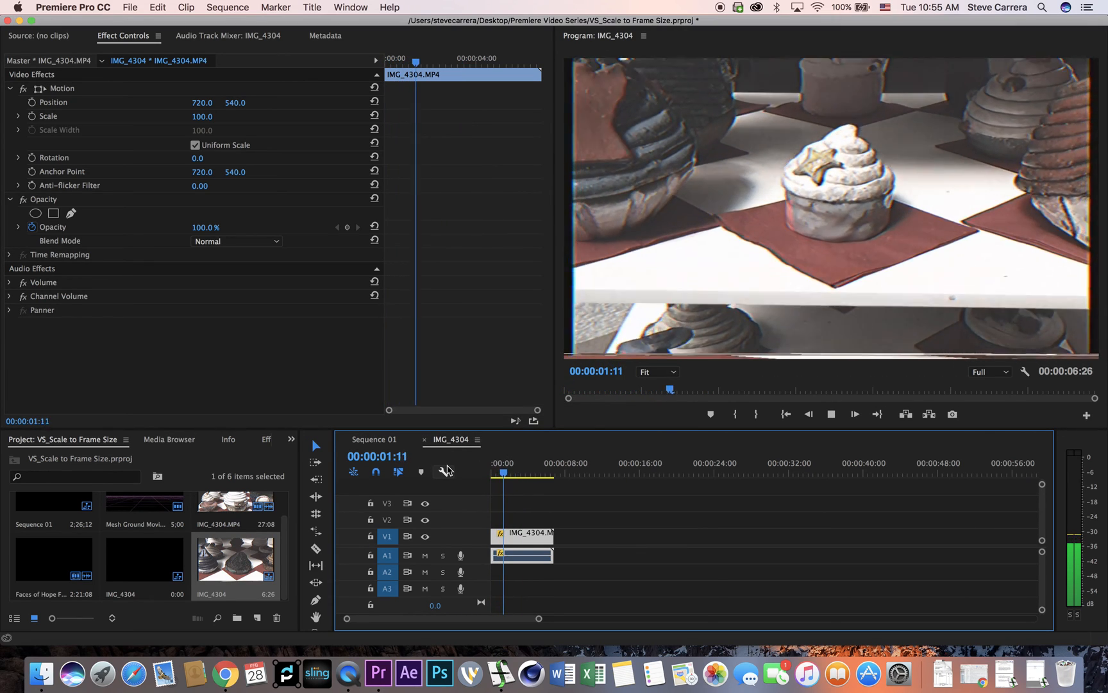